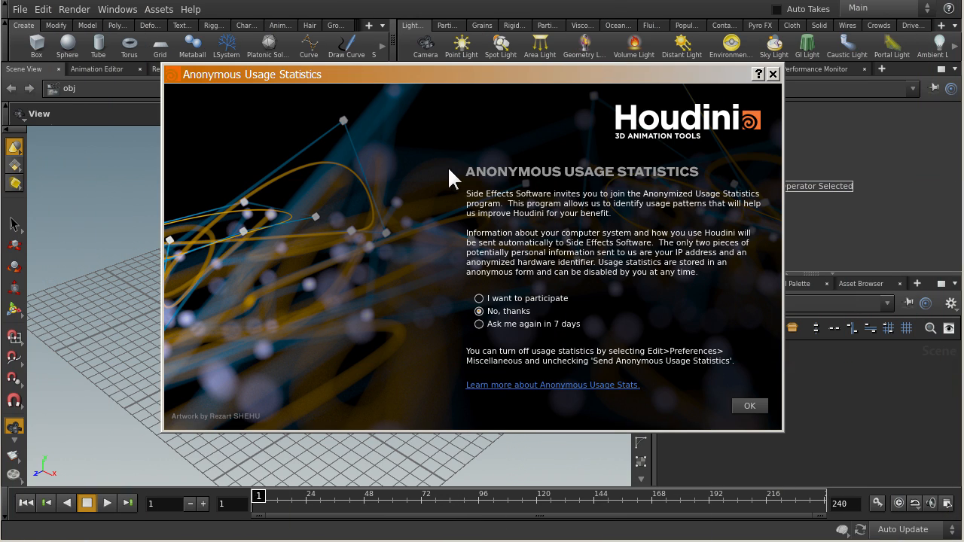
mouse_move(606, 287)
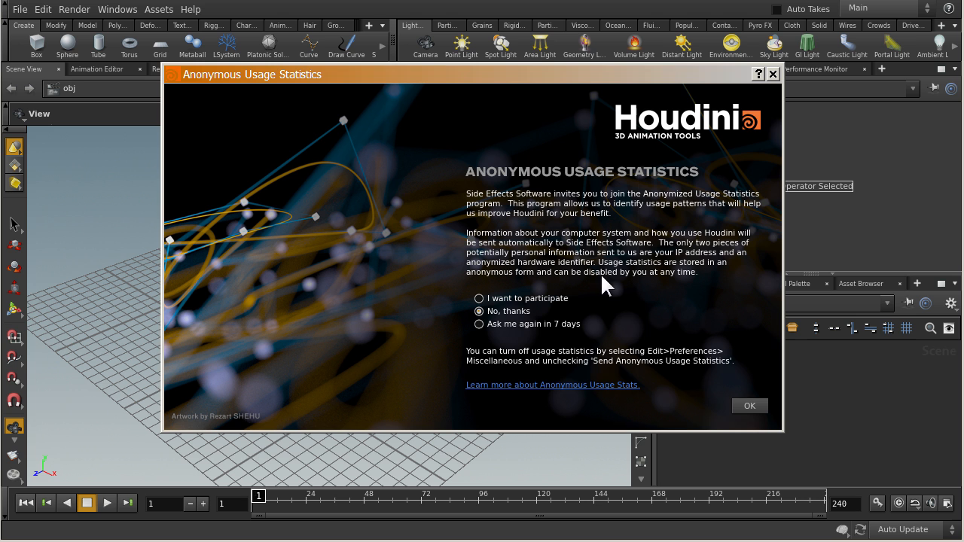
mouse_move(750, 406)
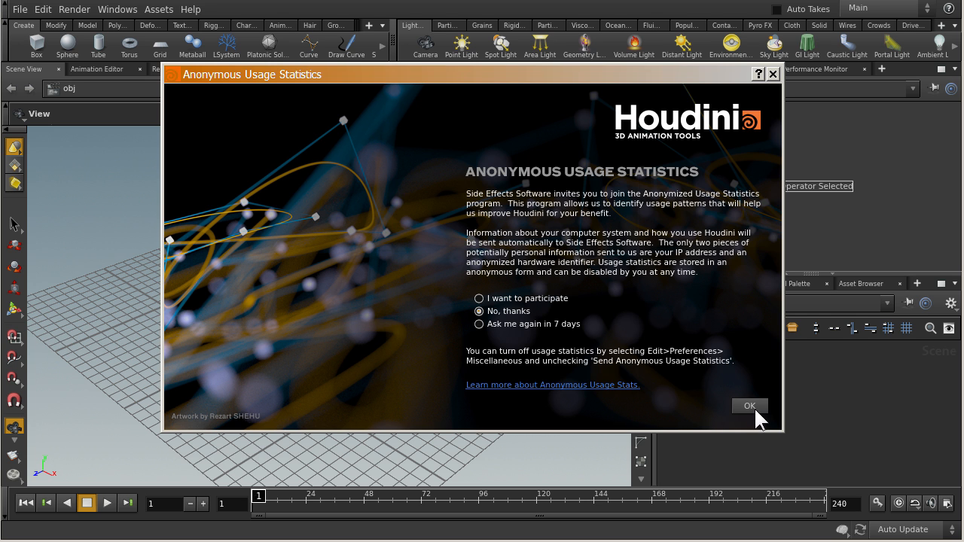
- Decline the usage statistics prompt and place a box in the scene
click(749, 406)
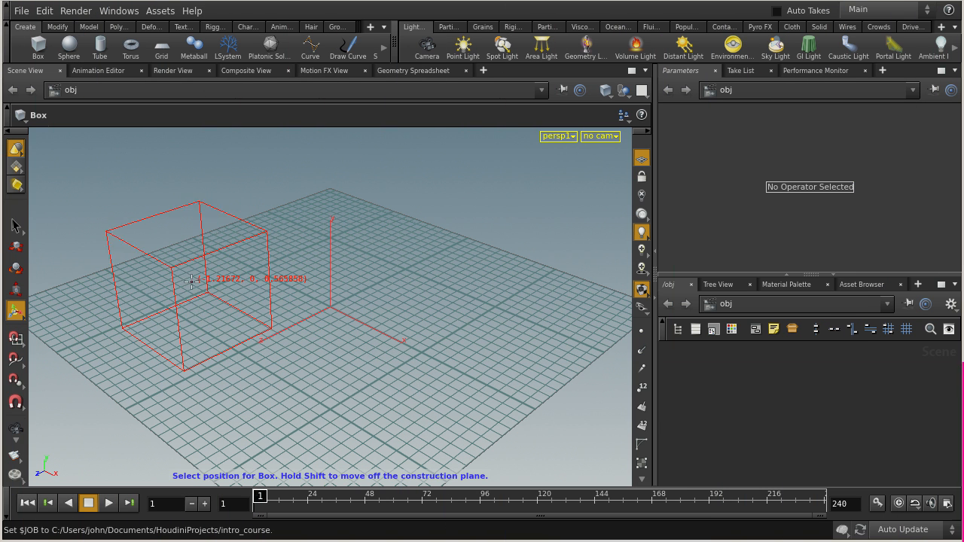
click(189, 294)
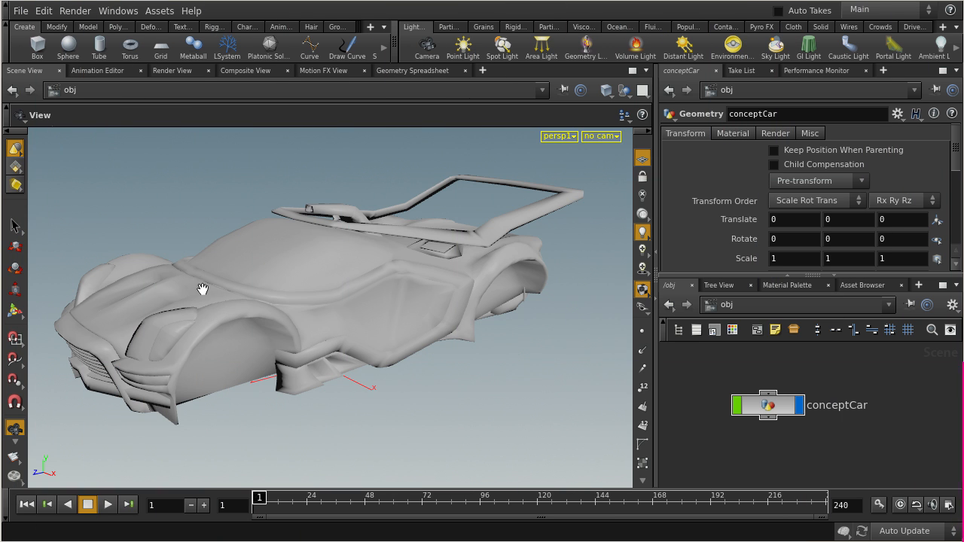
mouse_move(489, 132)
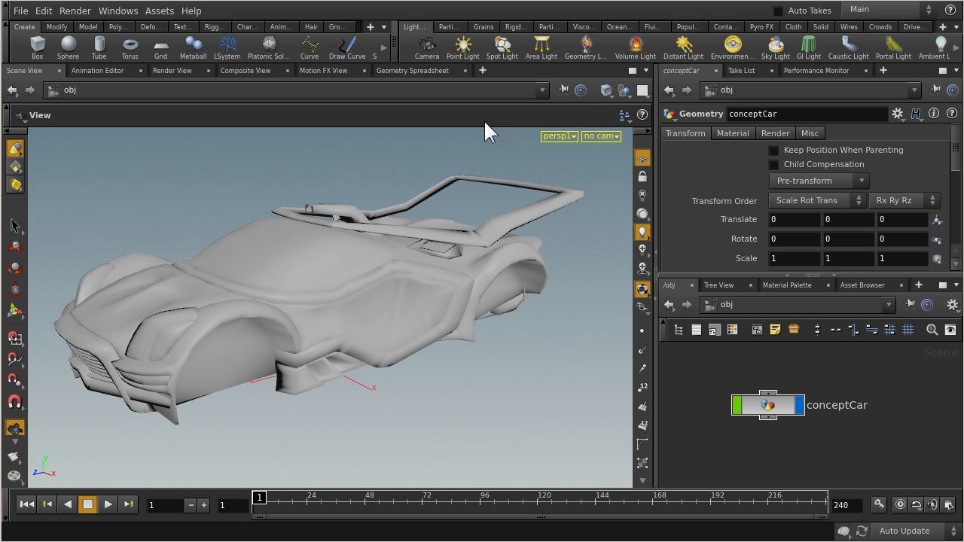
mouse_move(27, 82)
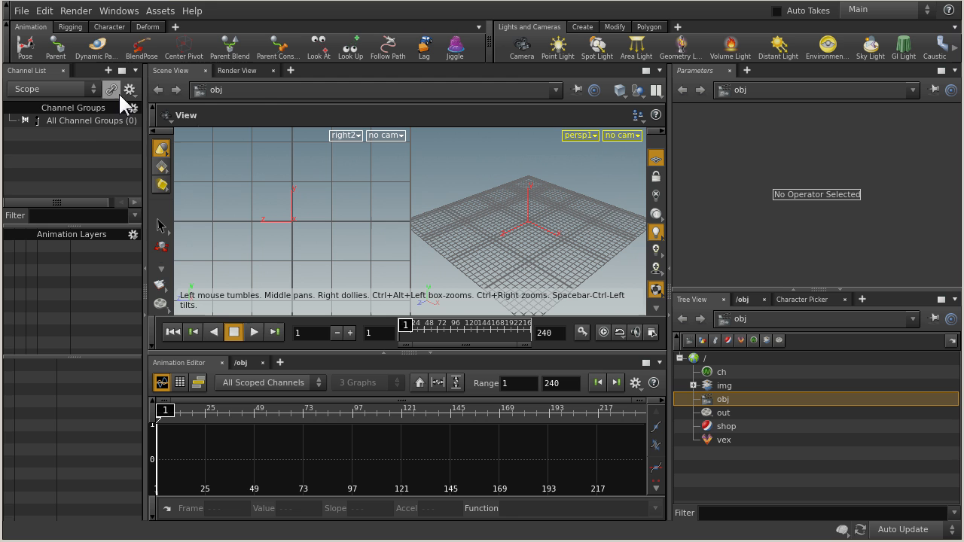
- Make box_object1 an RBD object with a Ground Plane, creating the AutoDopNetwork
click(192, 11)
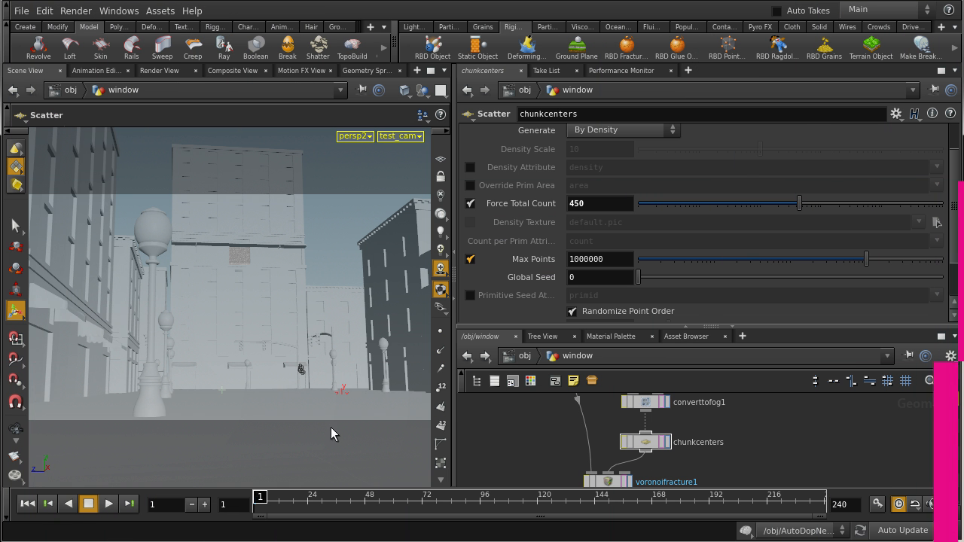
click(108, 504)
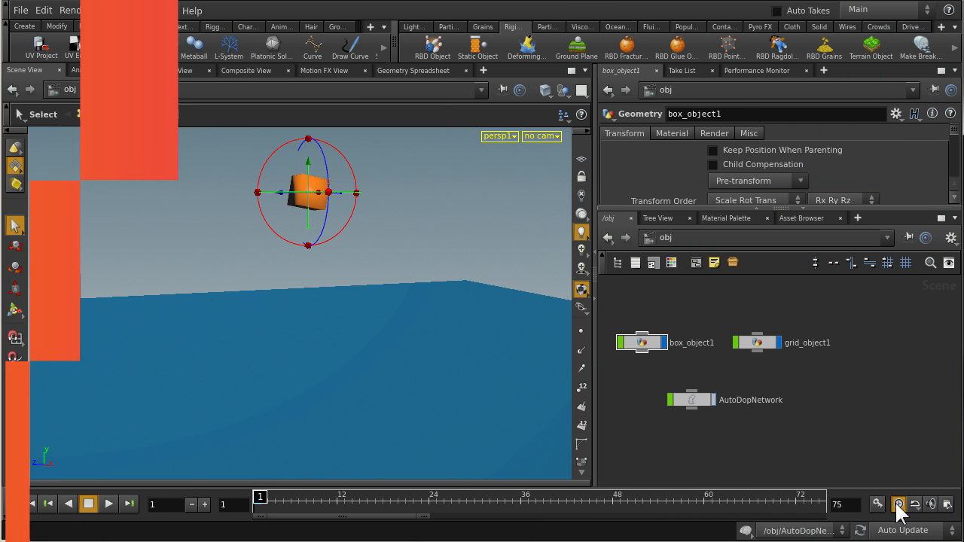
- Play the box-fall and car-crash rigid body simulations on the timeline
click(107, 504)
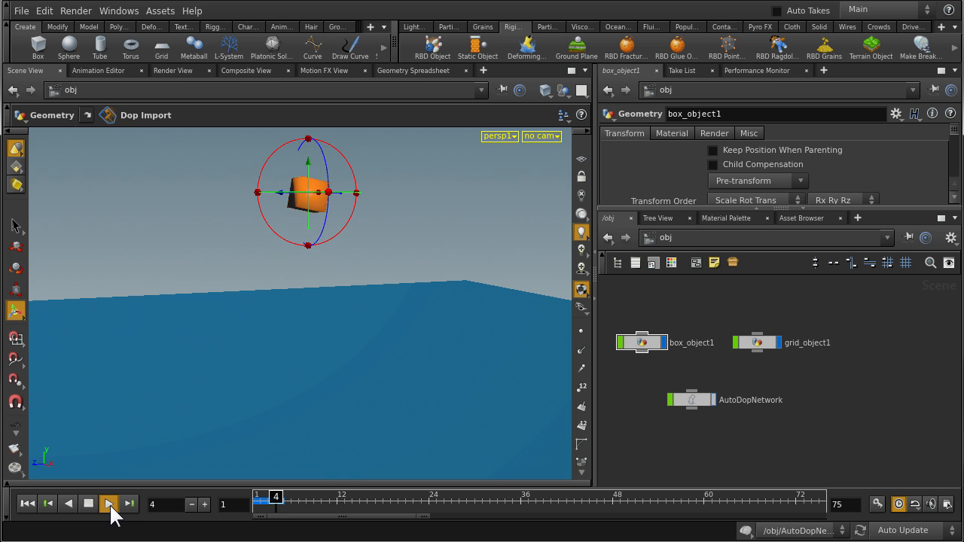
click(107, 504)
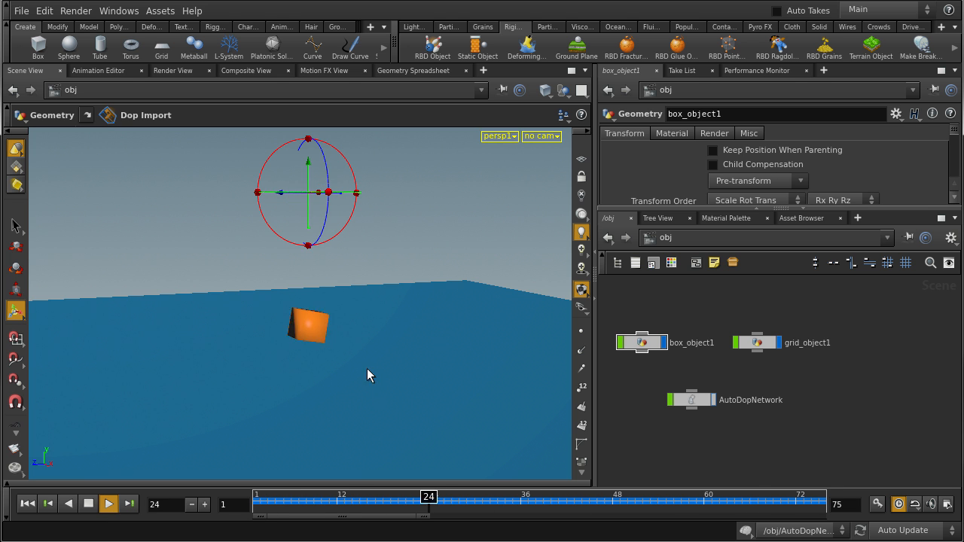
click(107, 503)
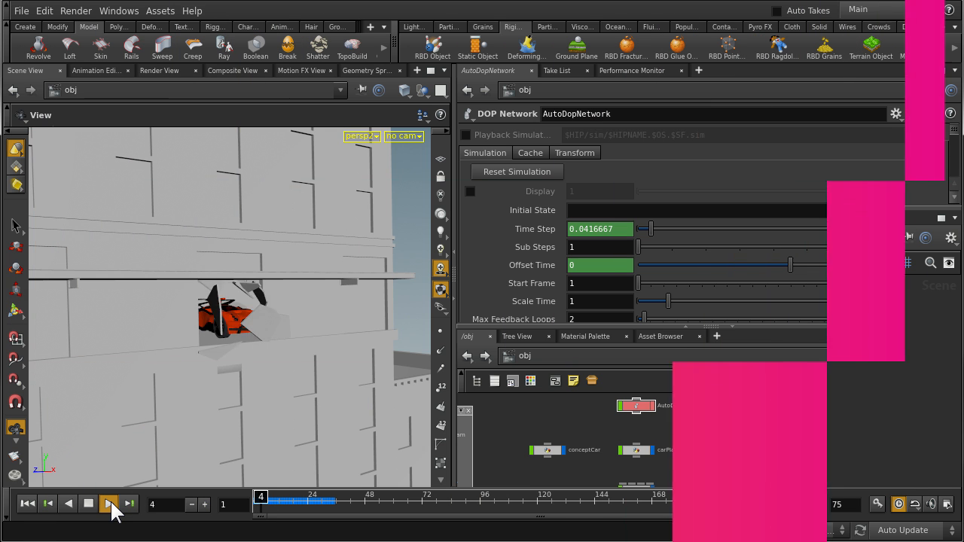
click(107, 504)
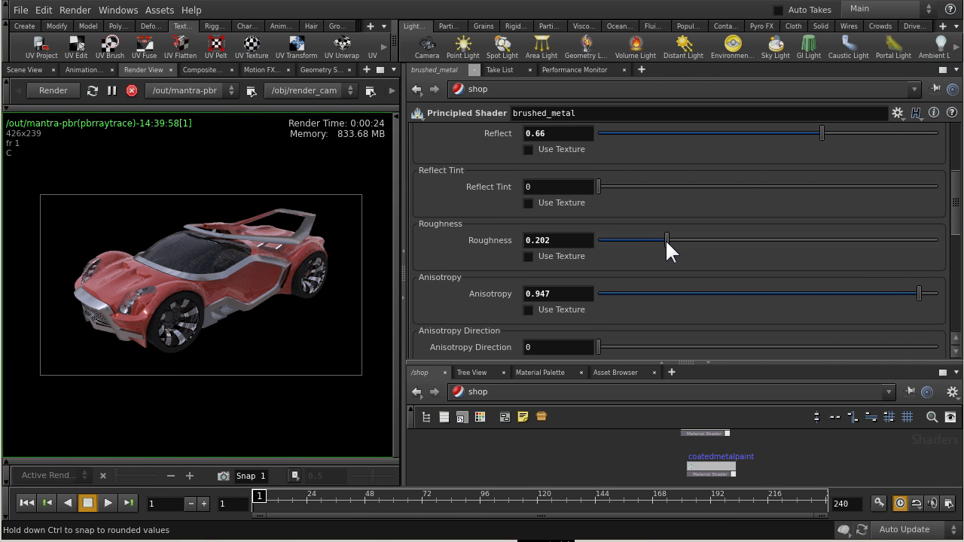
- Drag the brushed_metal Roughness slider down to 0.18
drag(666, 240, 661, 239)
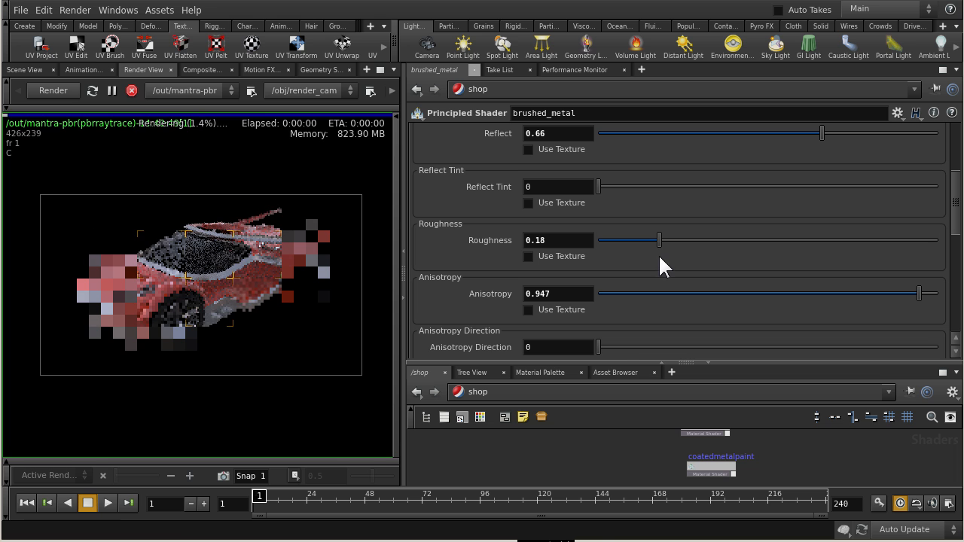
mouse_move(177, 282)
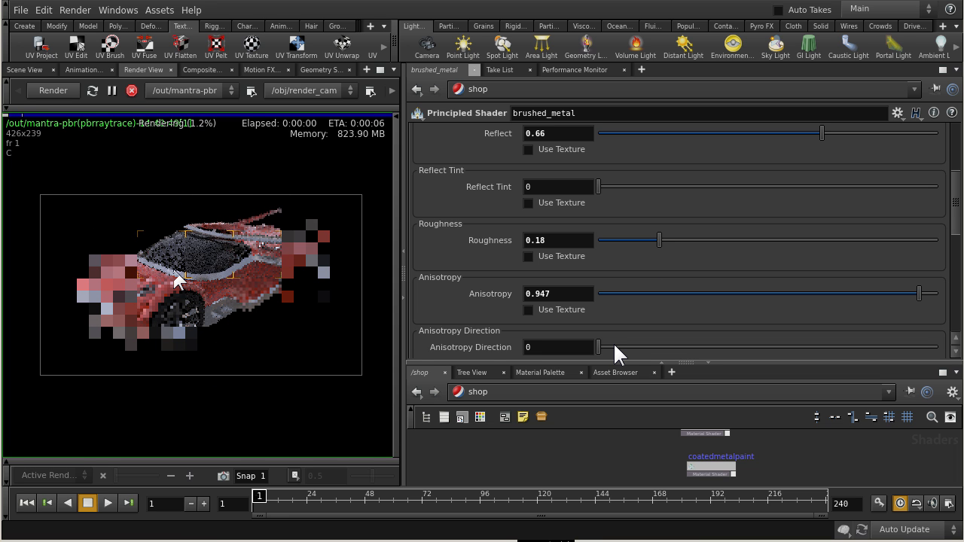